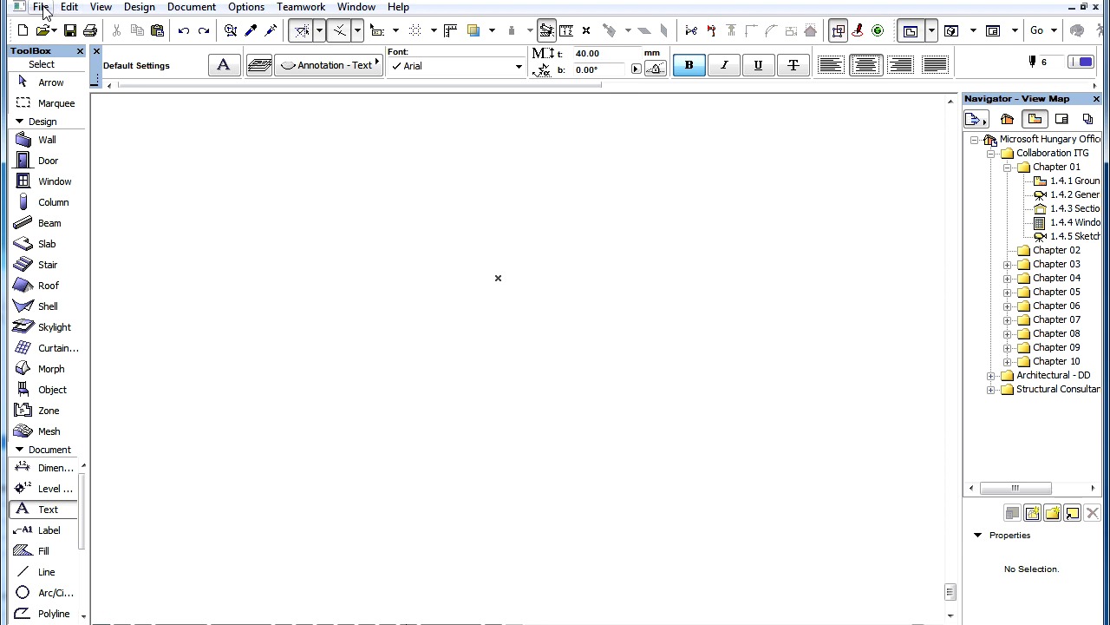
Step: Merge 'Building with sites.ifc' into the plan via File > Merge, reaching the building selection
click(35, 9)
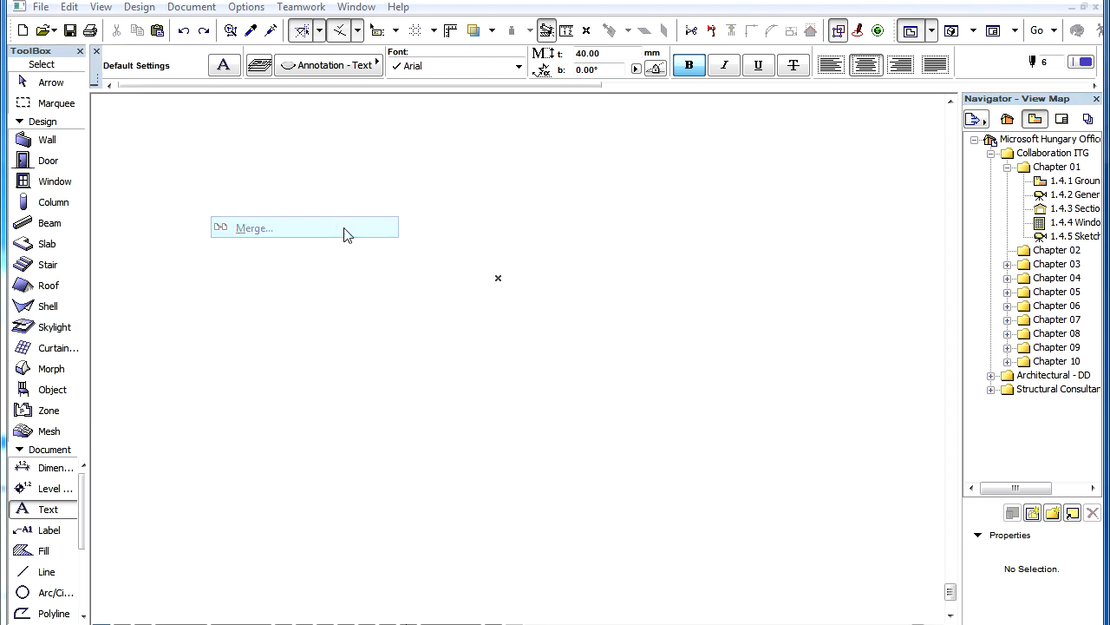
click(254, 228)
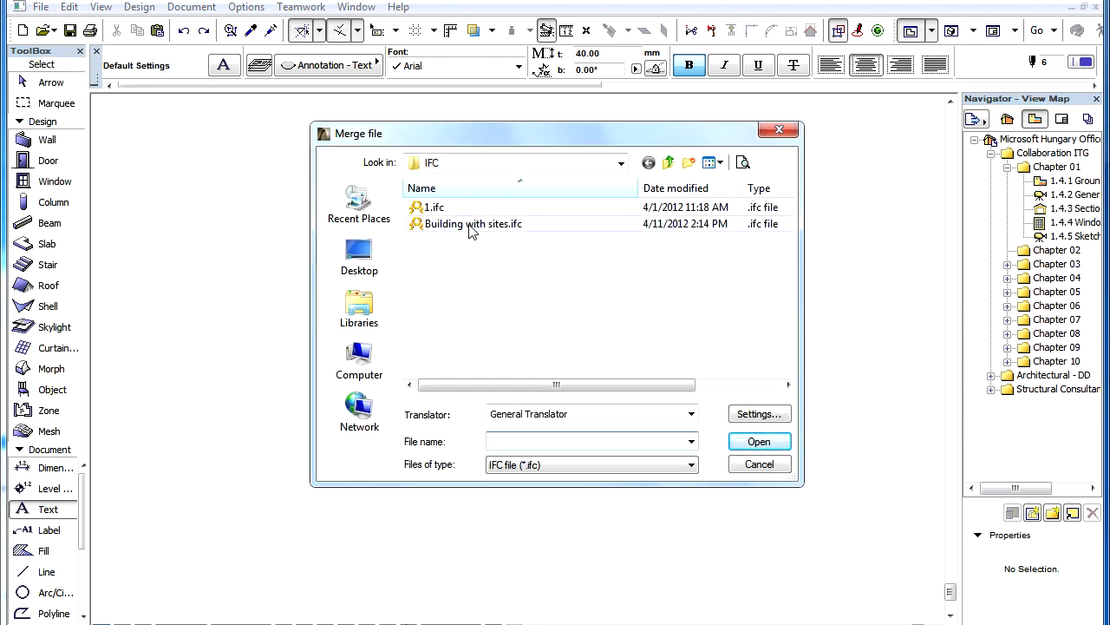
click(472, 224)
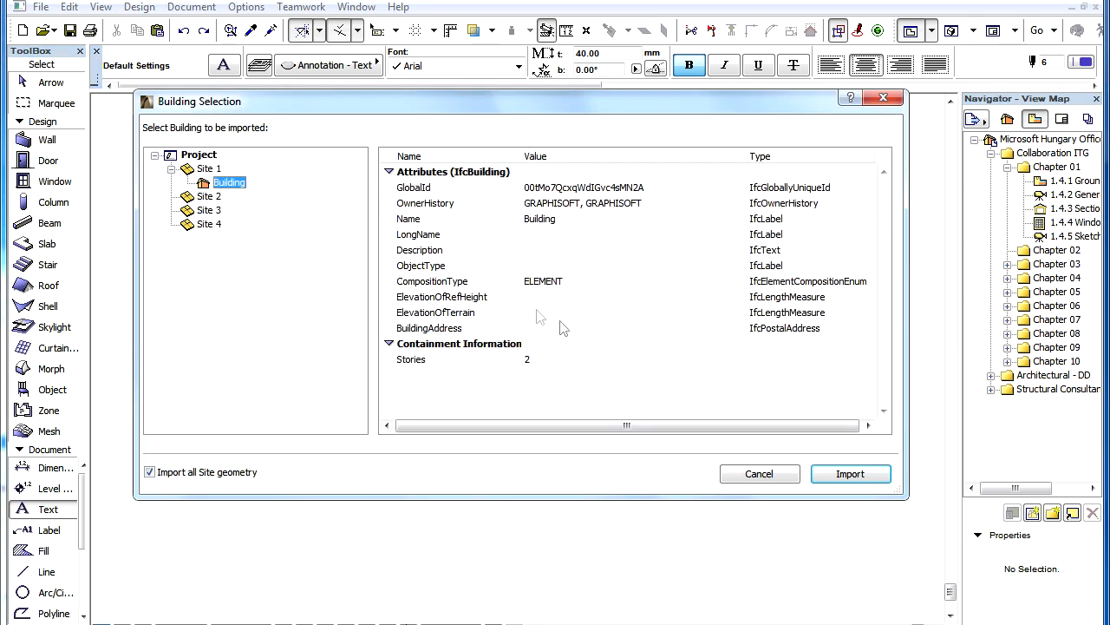
click(206, 168)
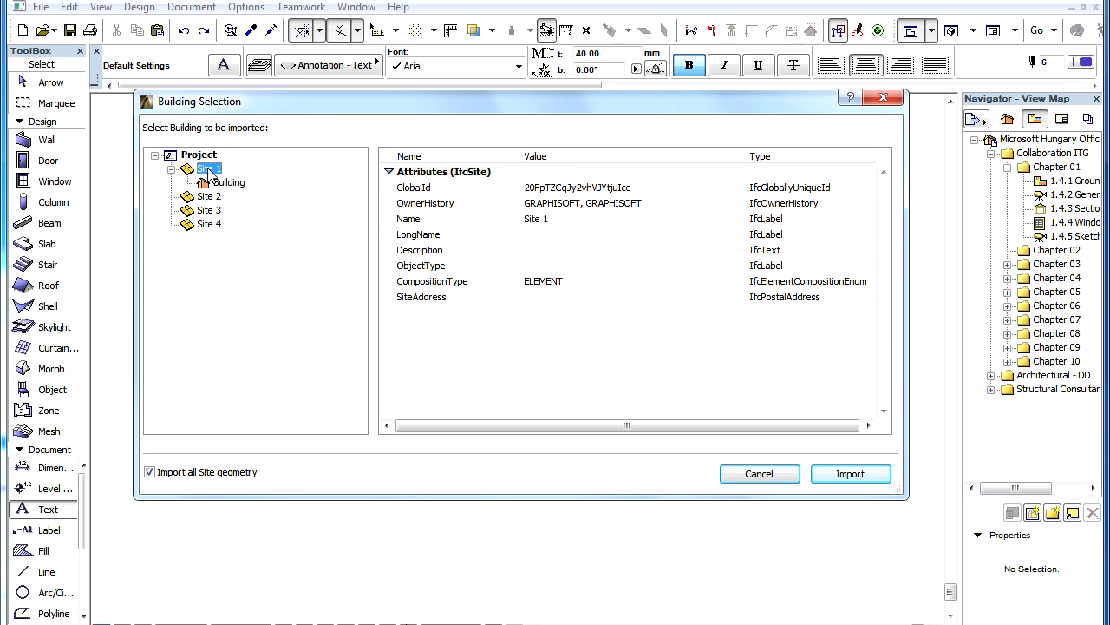
click(209, 196)
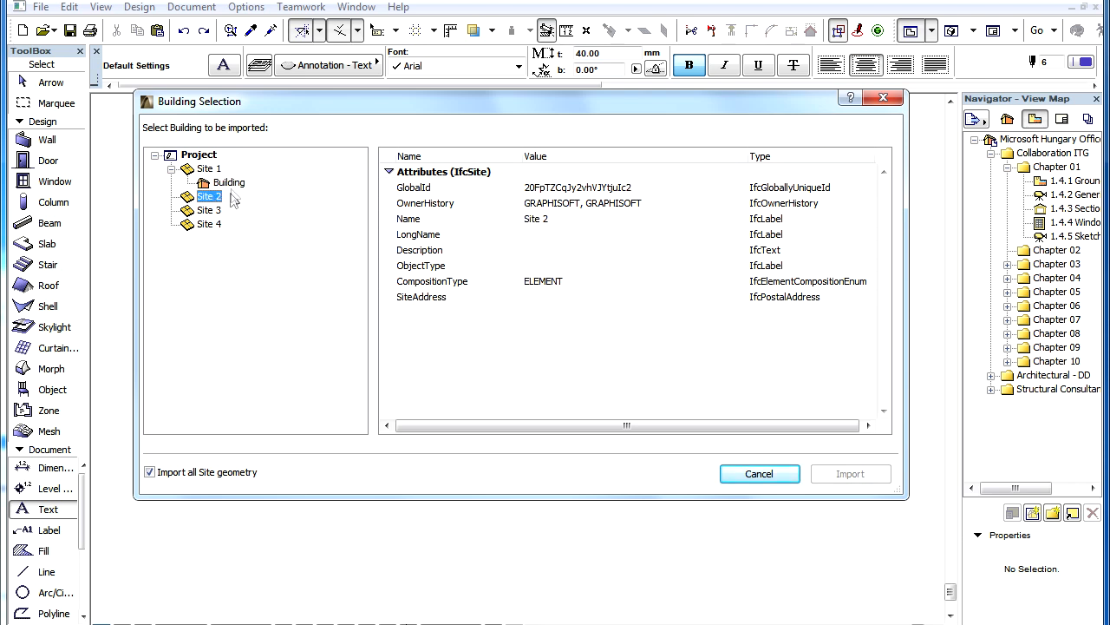
click(227, 182)
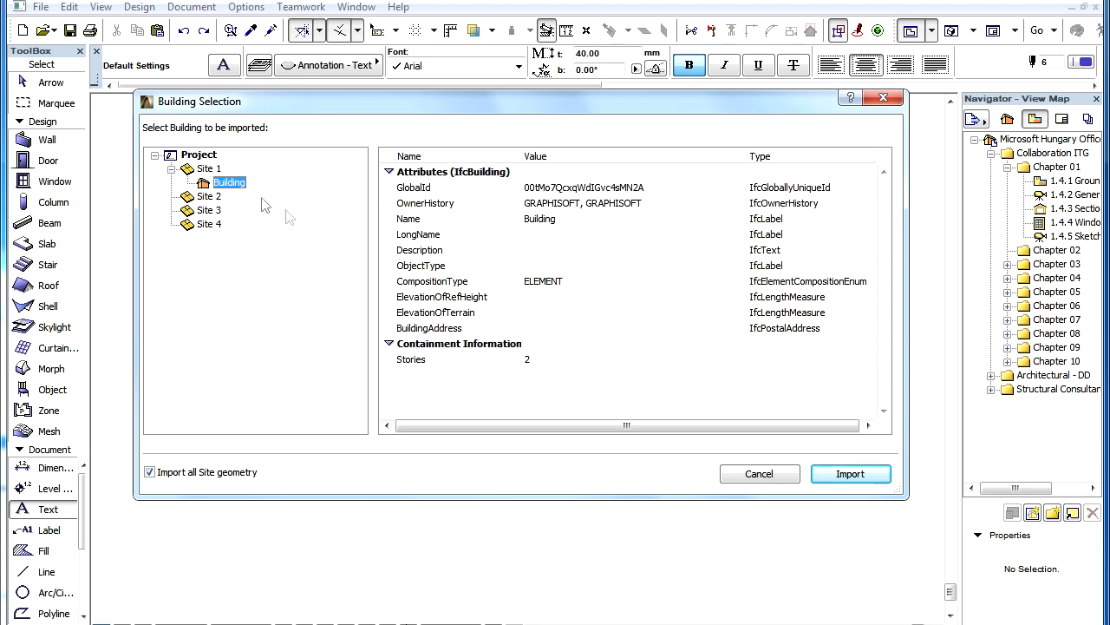
mouse_move(303, 236)
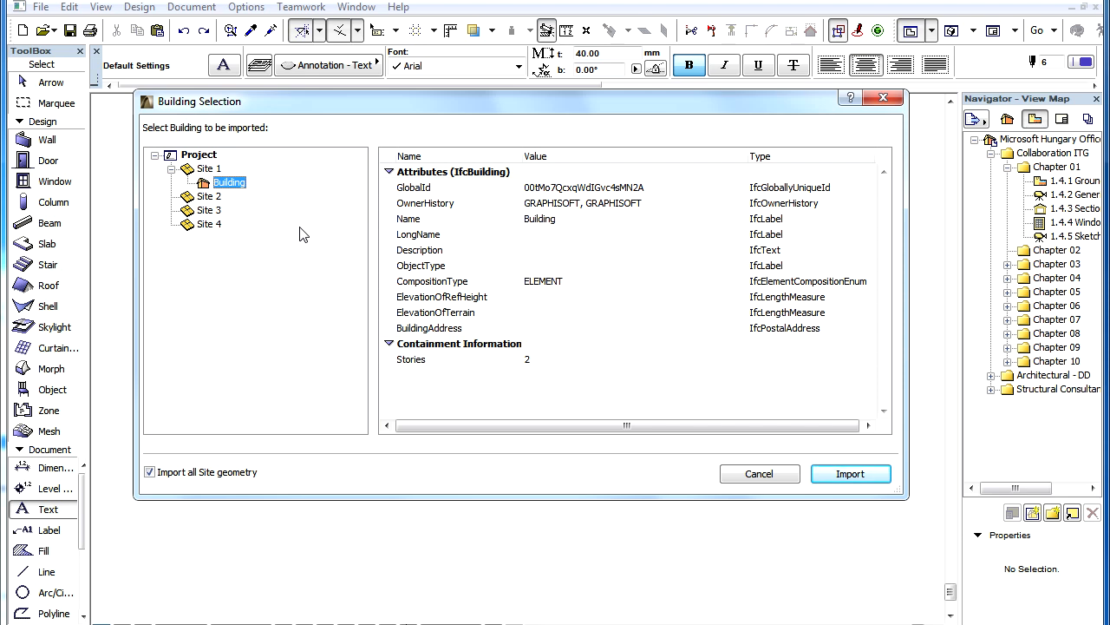
mouse_move(217, 239)
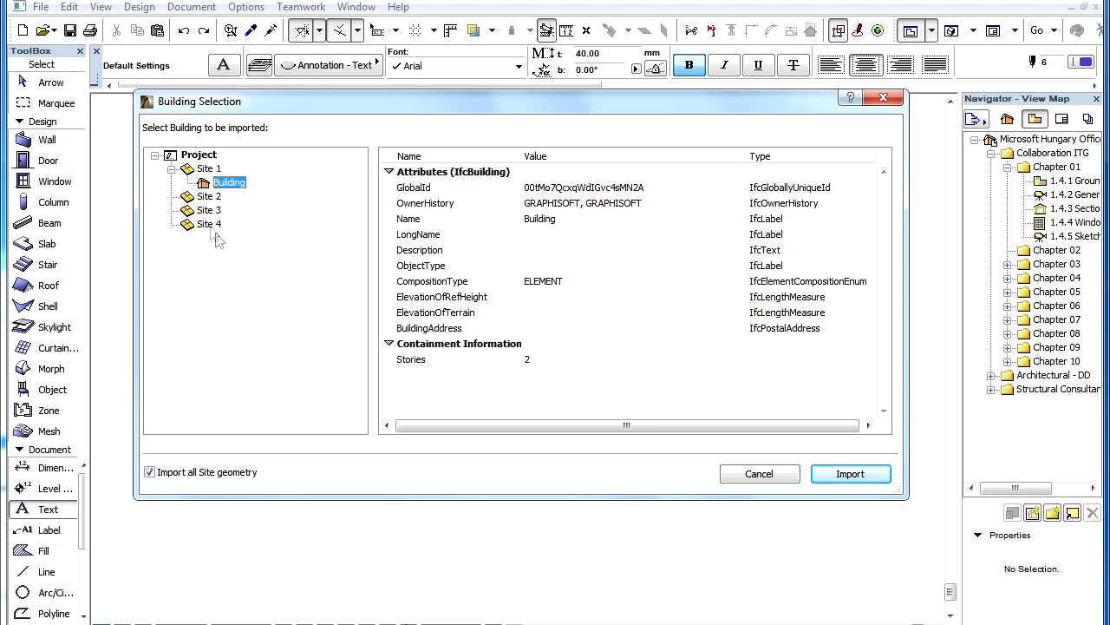
click(207, 210)
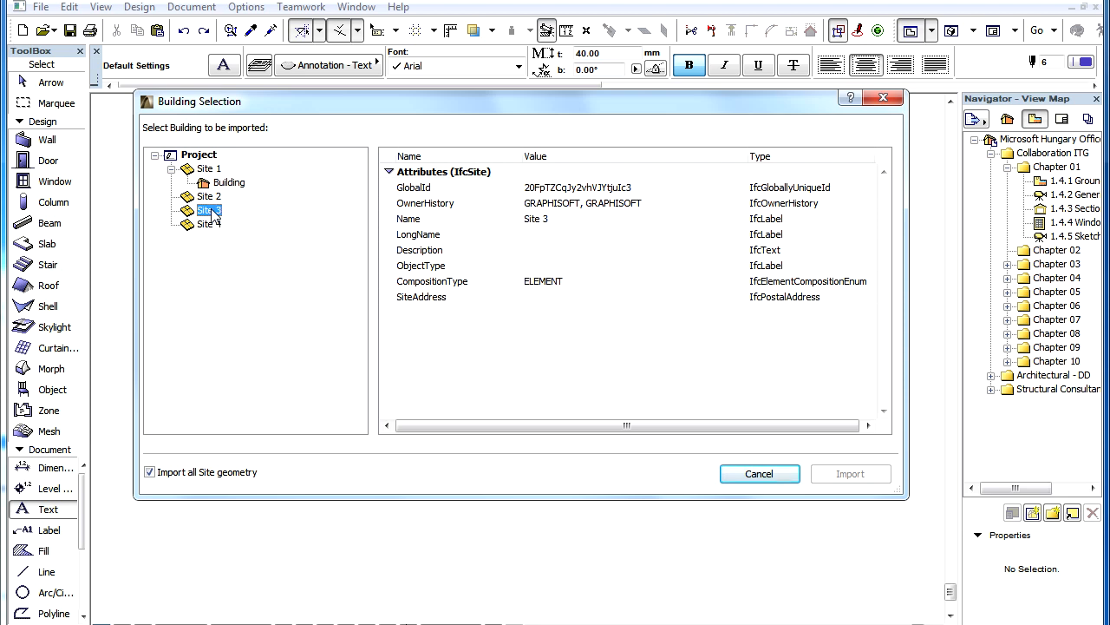
click(206, 196)
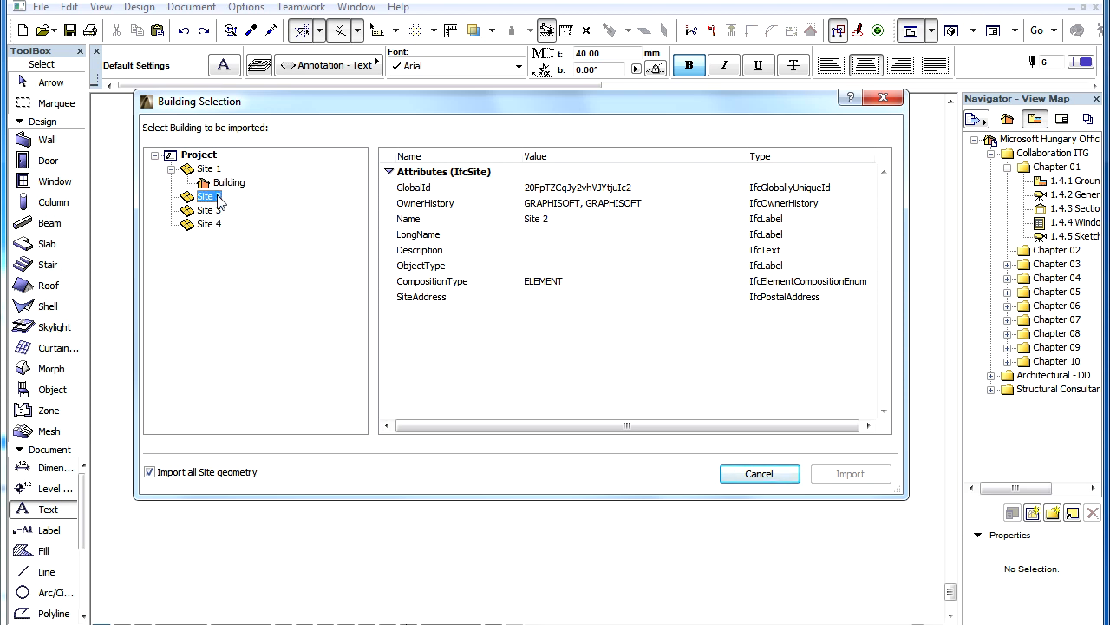
click(208, 169)
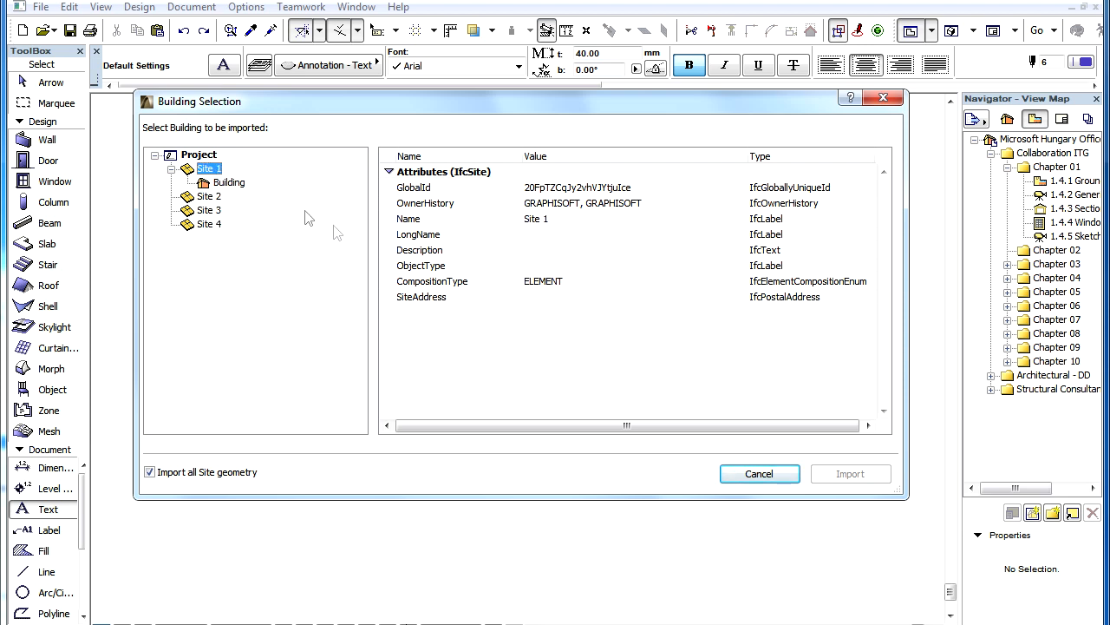
mouse_move(328, 233)
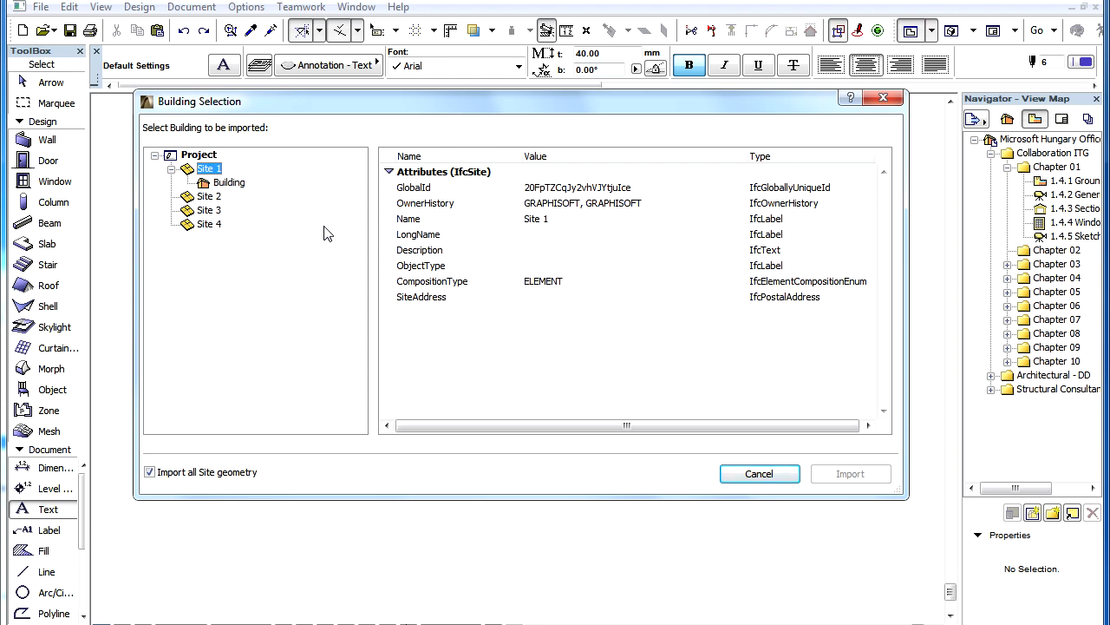
click(229, 182)
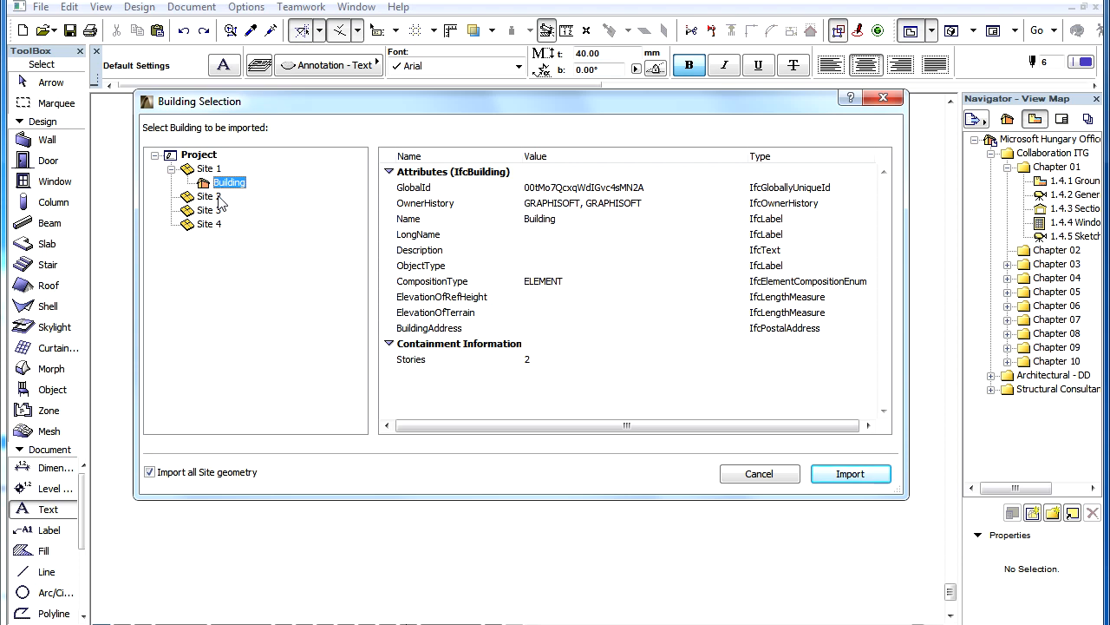
click(208, 196)
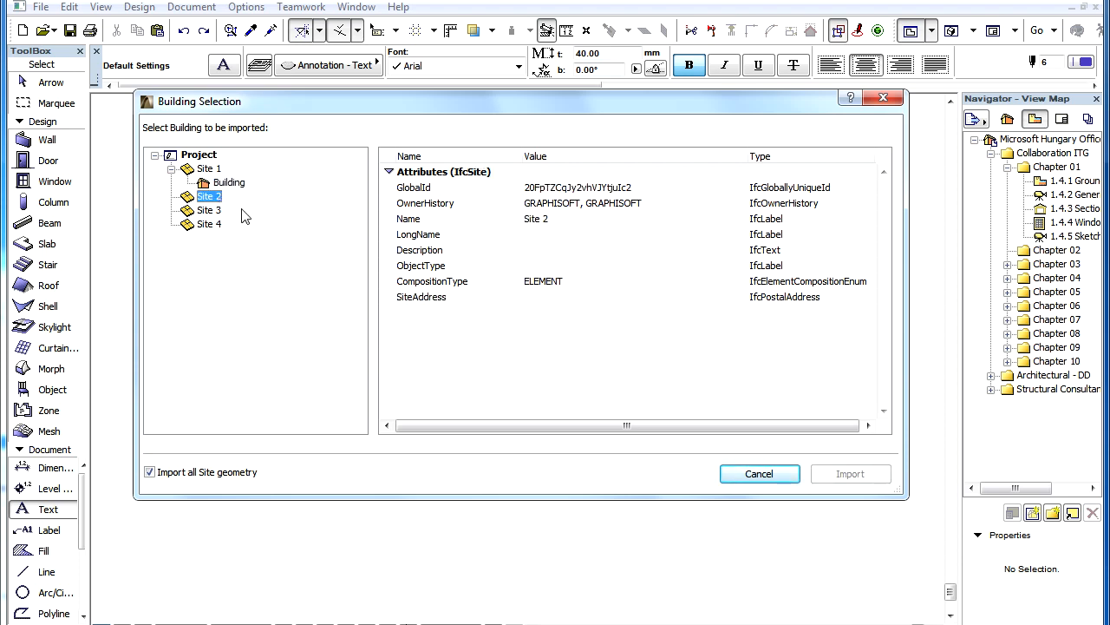
mouse_move(250, 184)
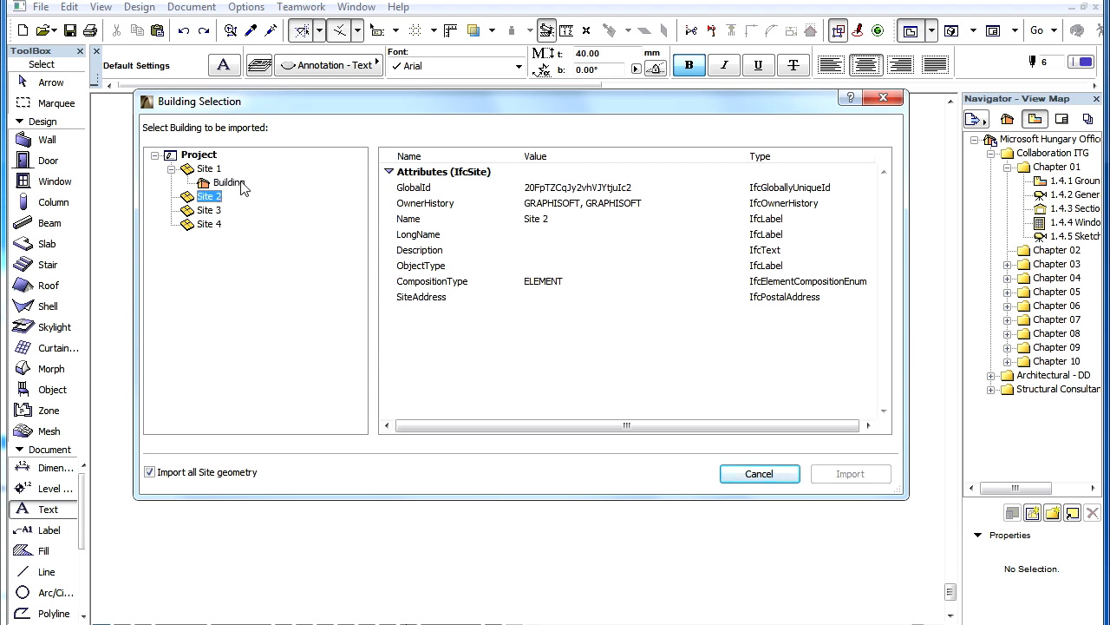
click(229, 182)
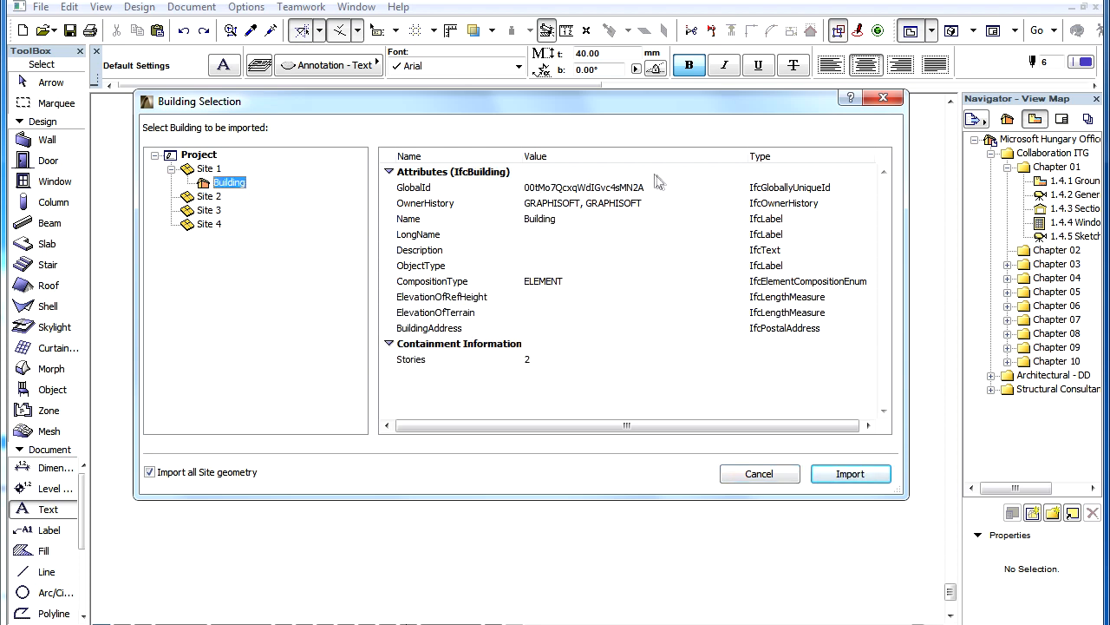
mouse_move(671, 363)
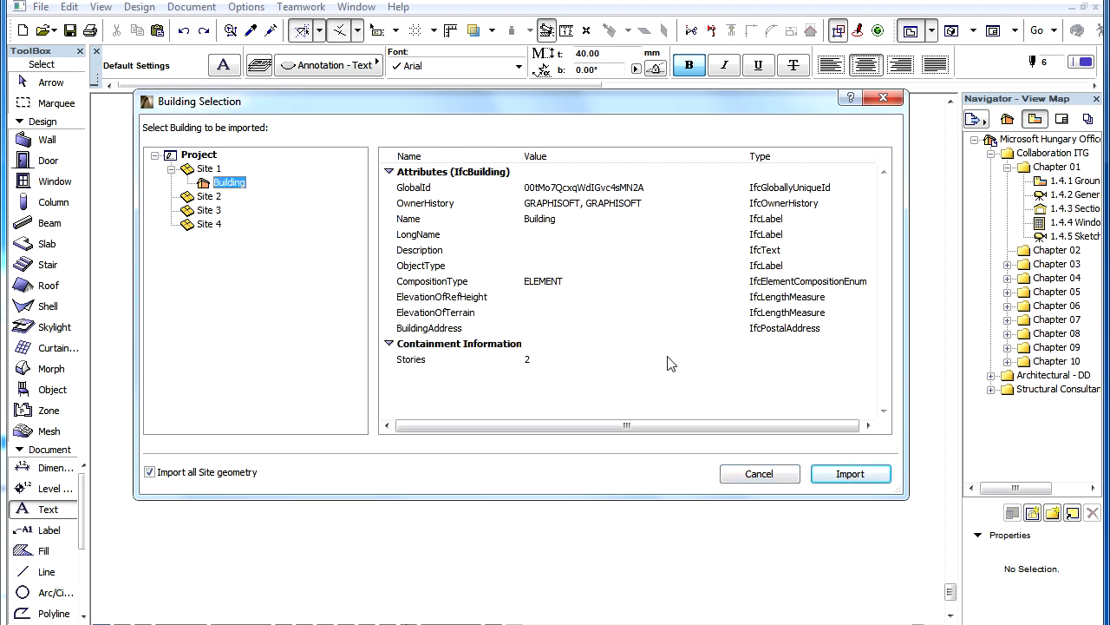
mouse_move(260, 200)
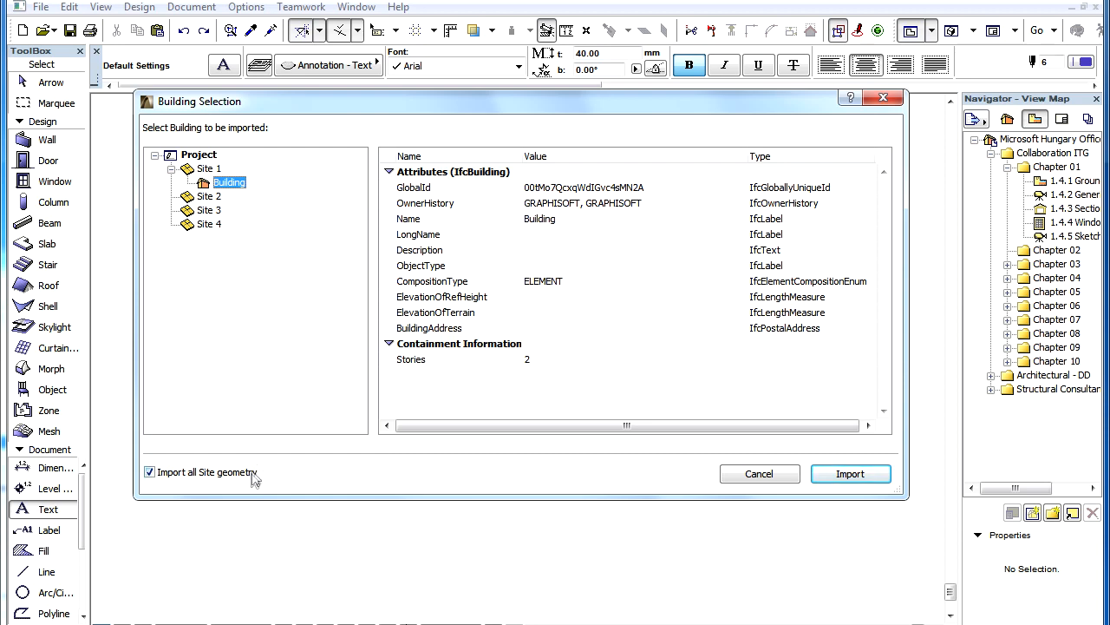
mouse_move(256, 483)
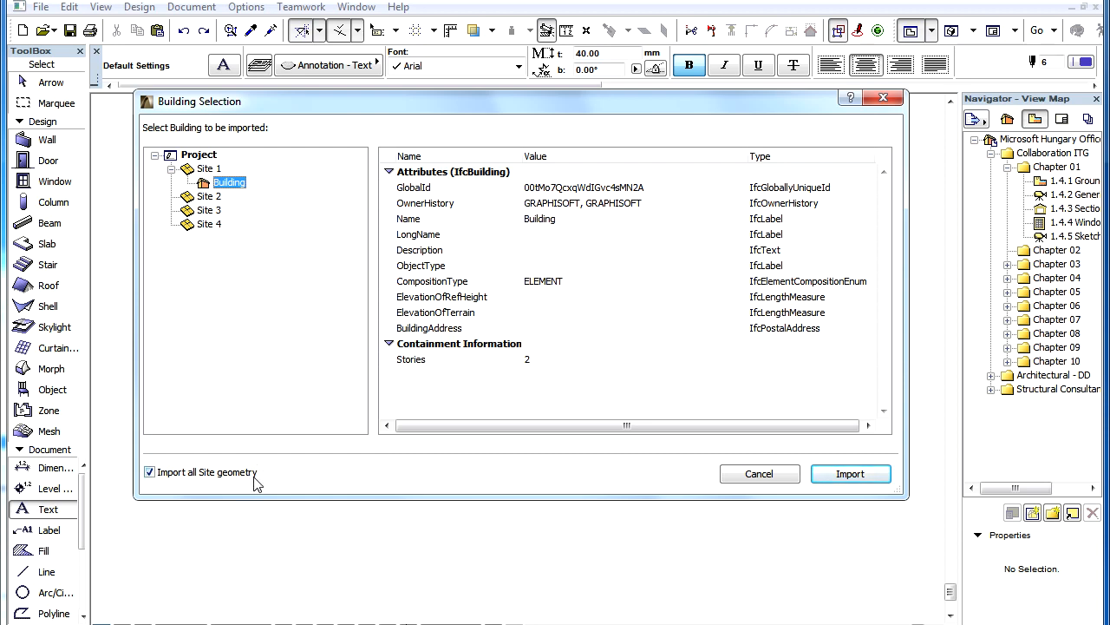
mouse_move(762, 491)
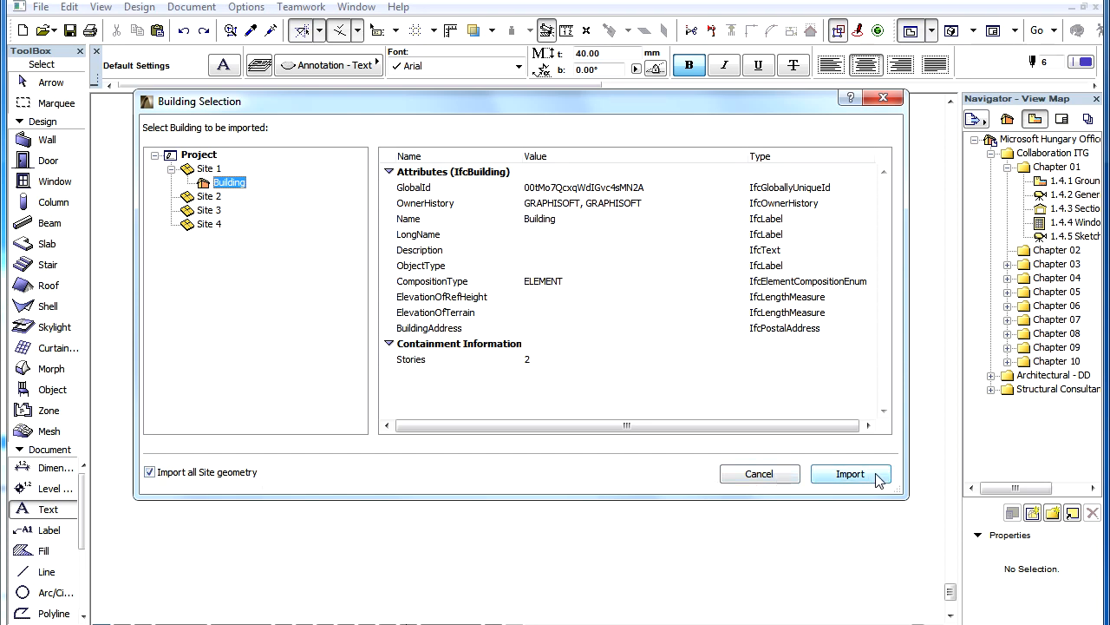
Step: Import the selected Building with all its site geometry, proceeding to story matching
click(850, 474)
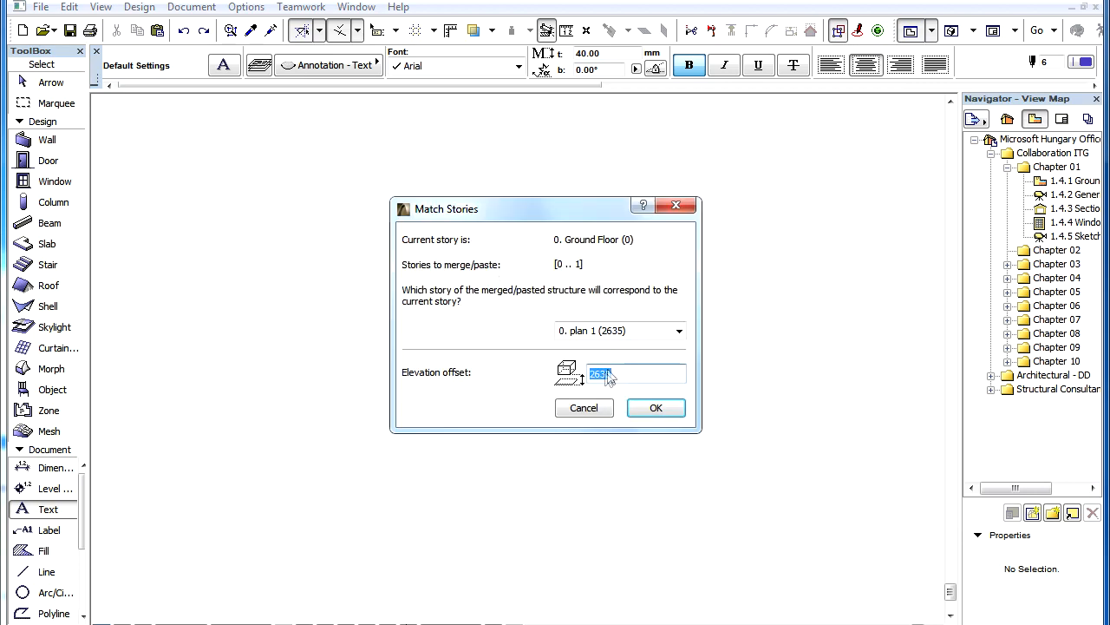
click(656, 407)
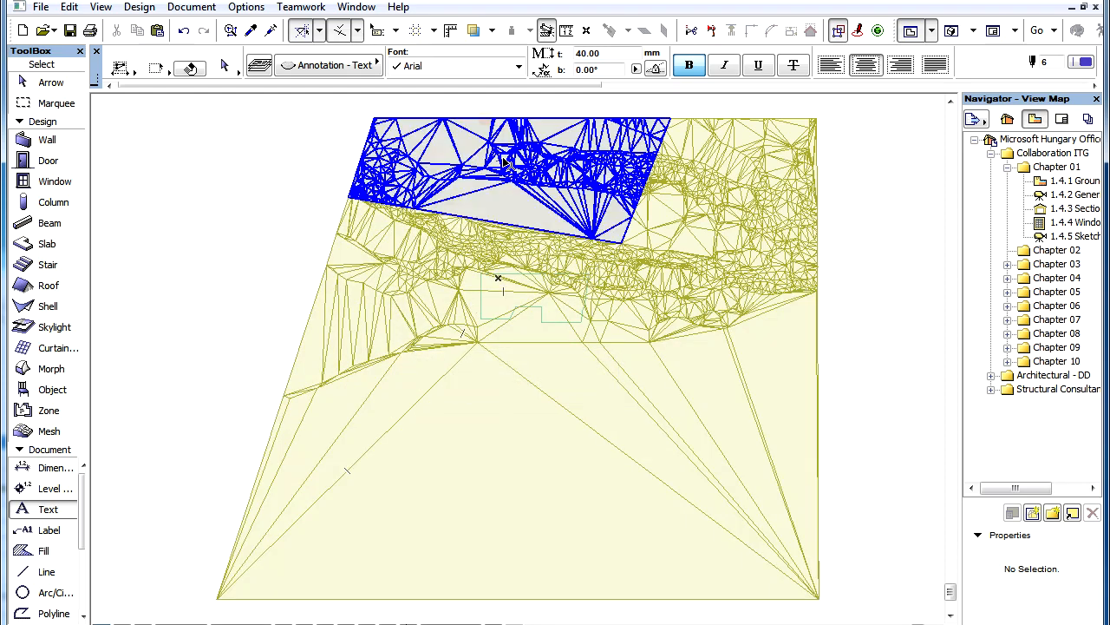
mouse_move(720, 217)
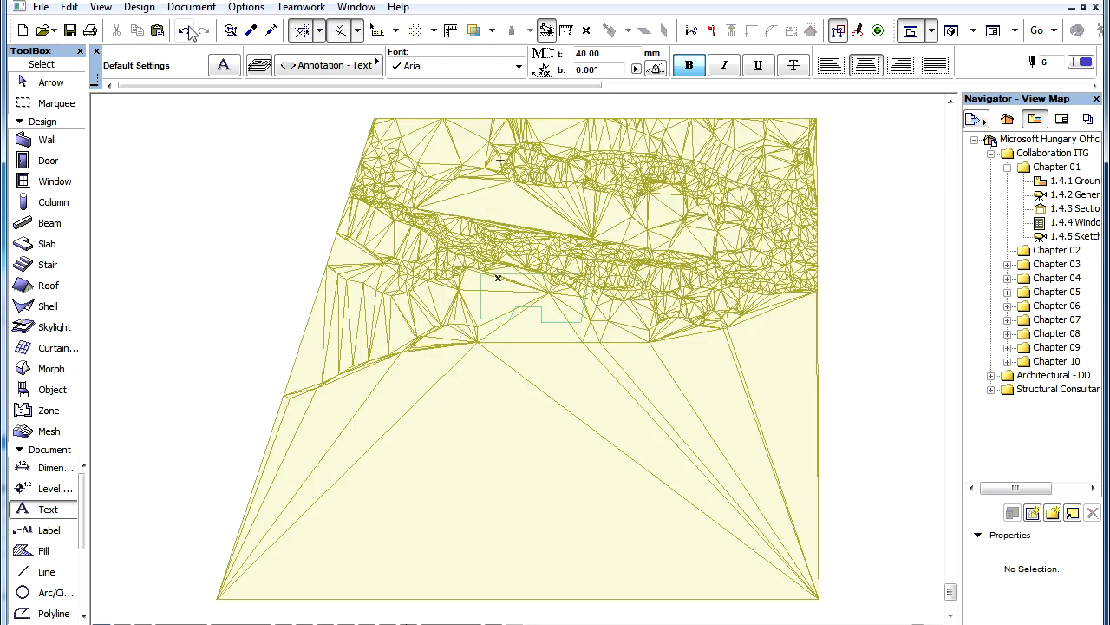
Step: Undo the merged result so the IFC building selection can be revisited
click(40, 7)
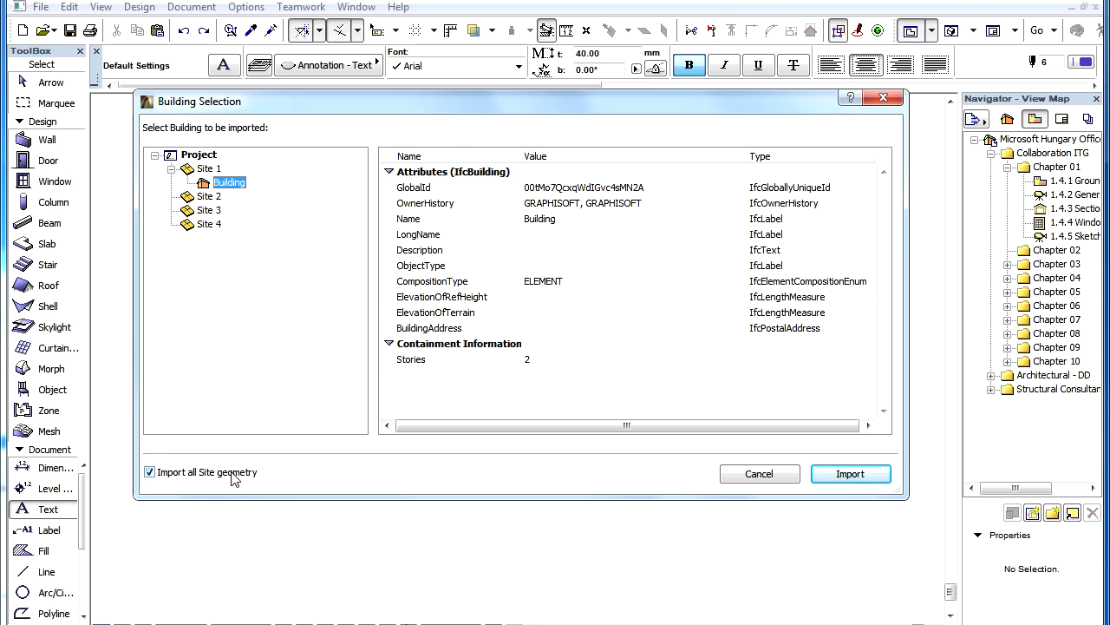
Step: Import only the Building, with 'Import all Site geometry' unchecked
click(149, 472)
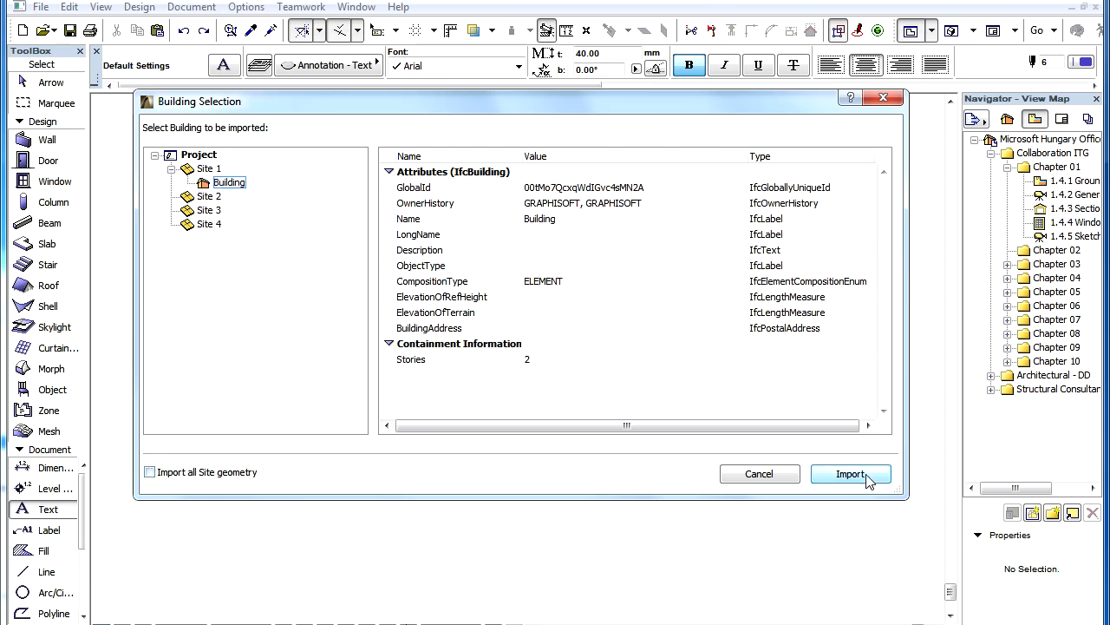
click(850, 474)
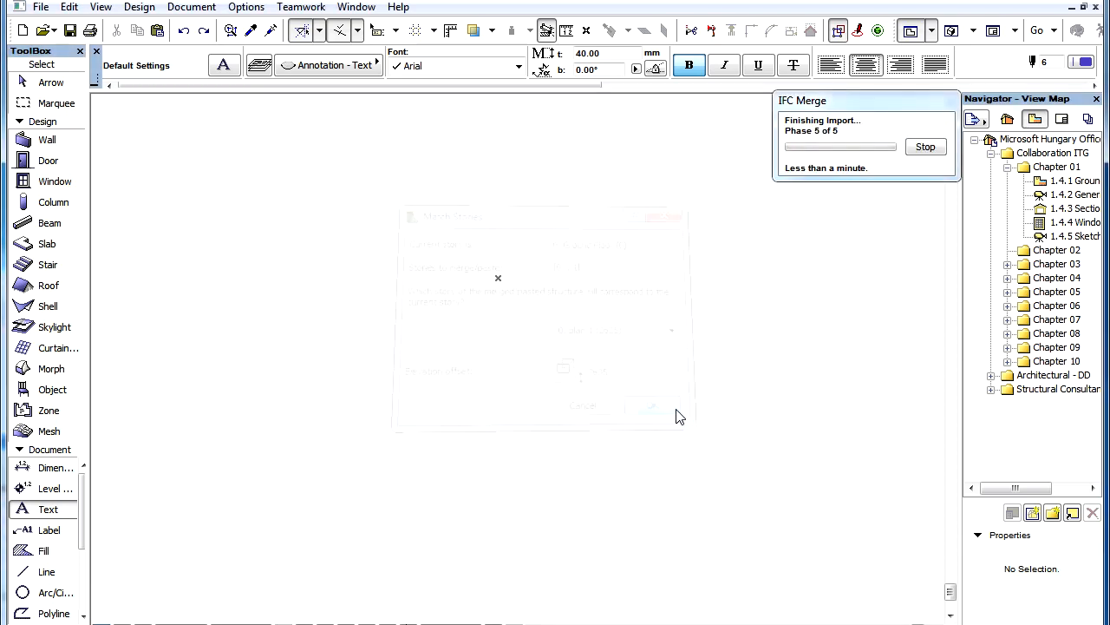